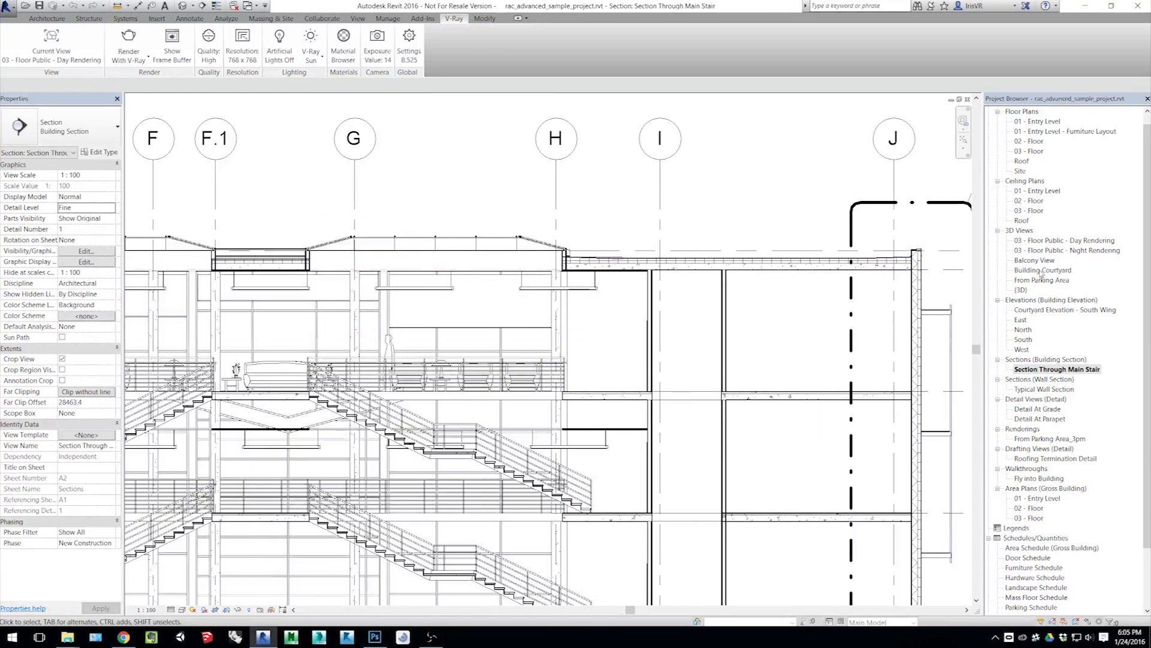
# View the 03 - Floor Public - Day Rendering 3D view, then open the 03 - Floor plan.
pyautogui.doubleClick(1067, 240)
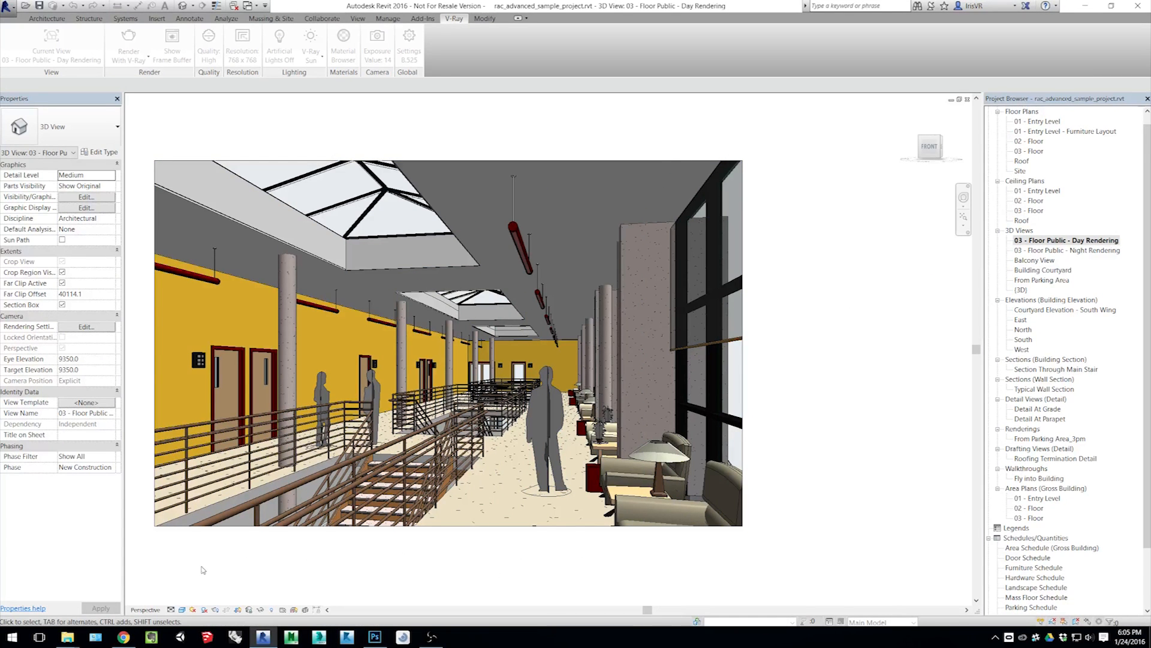
pyautogui.moveTo(834, 579)
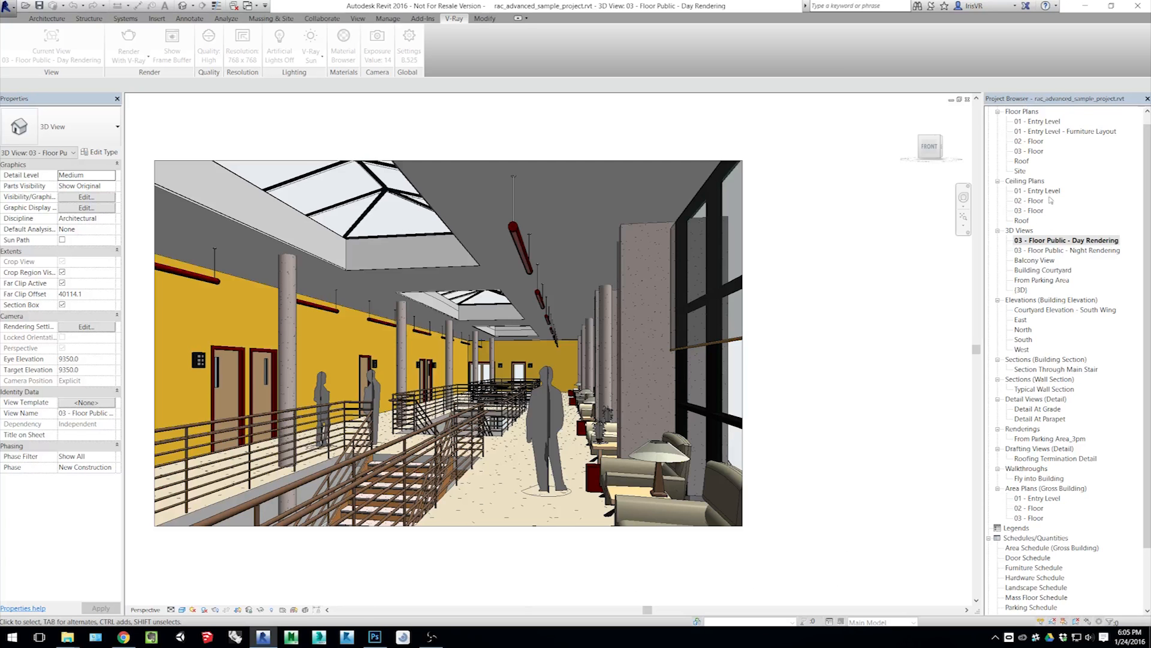
pyautogui.doubleClick(1029, 150)
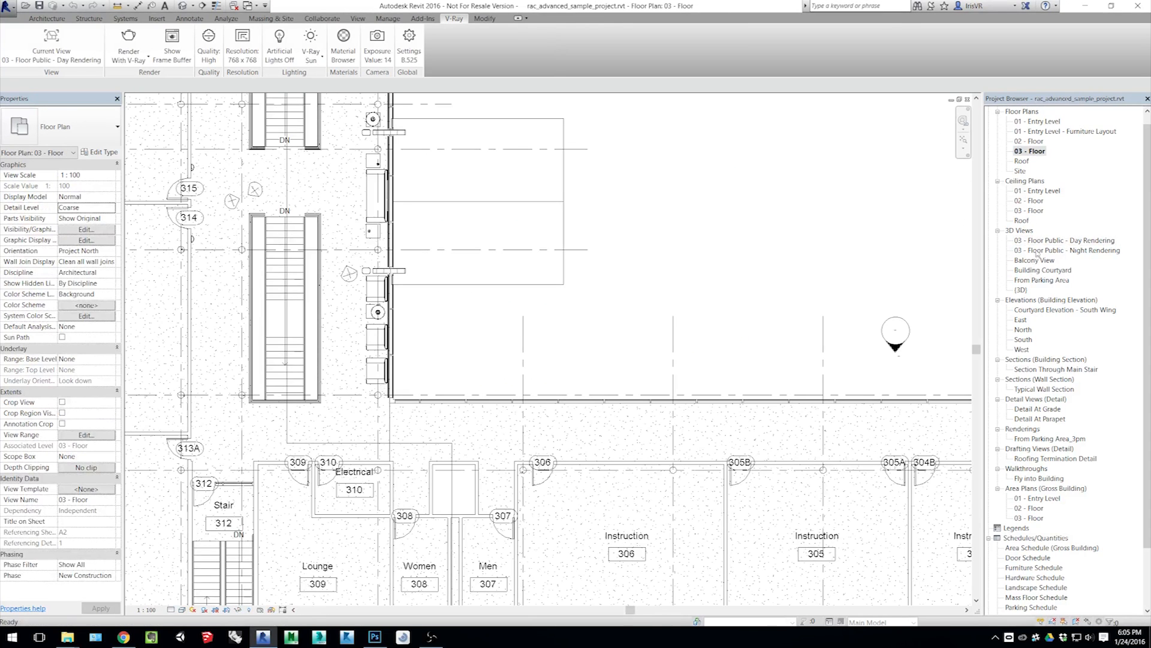
# Show the Day Rendering camera on the plan and open Section Through Main Stair.
pyautogui.rightClick(1065, 240)
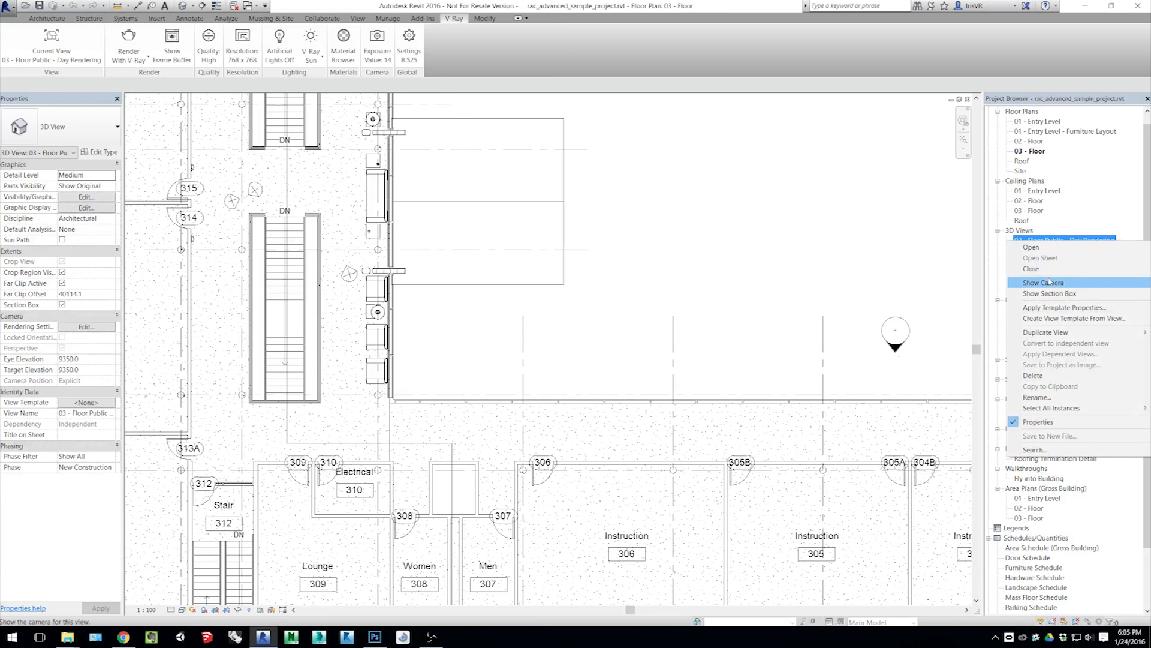
pyautogui.click(1042, 282)
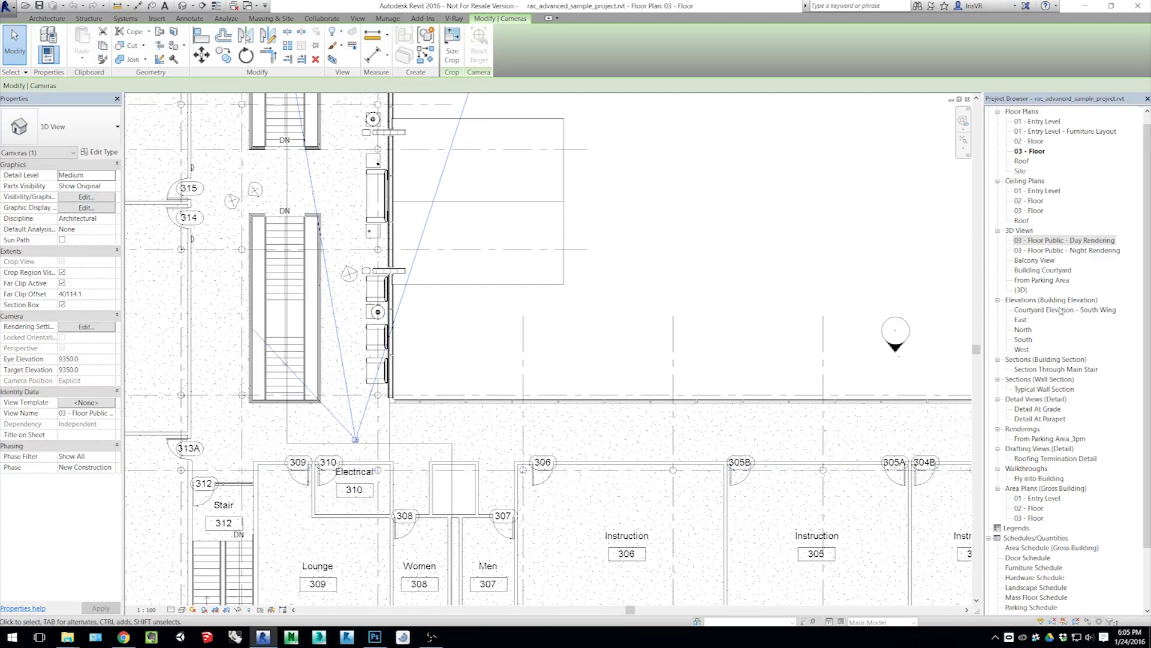
pyautogui.doubleClick(1057, 369)
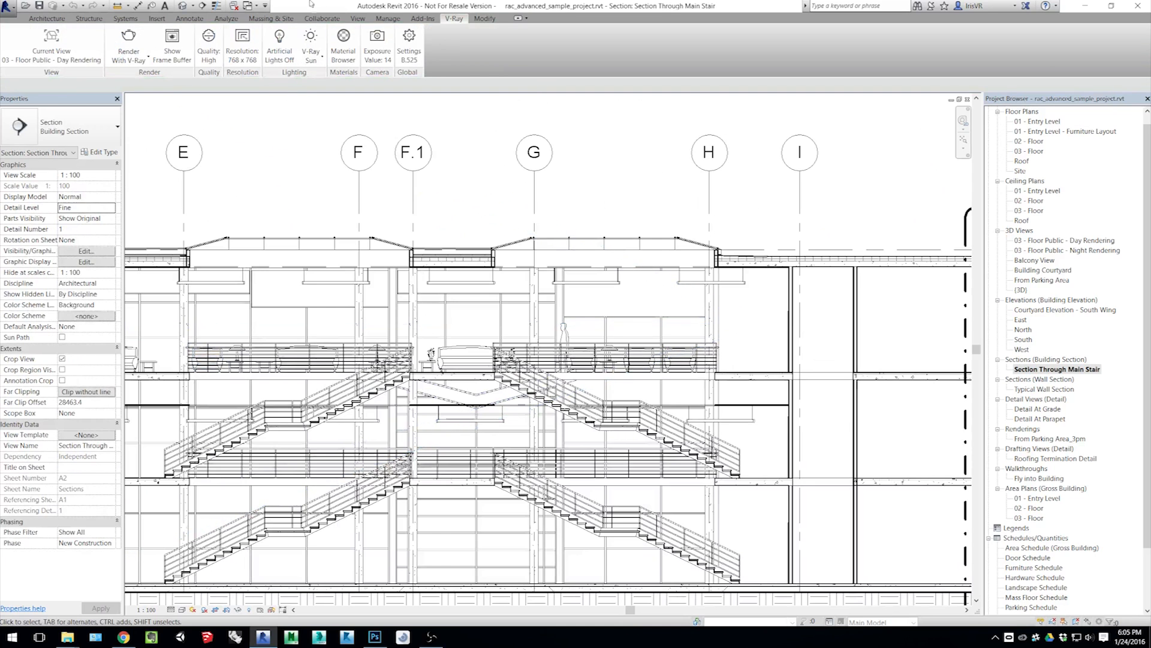
# Enable Stereoscopic and Box 6:1 in V-Ray's camera exposure options, then close them.
pyautogui.click(409, 43)
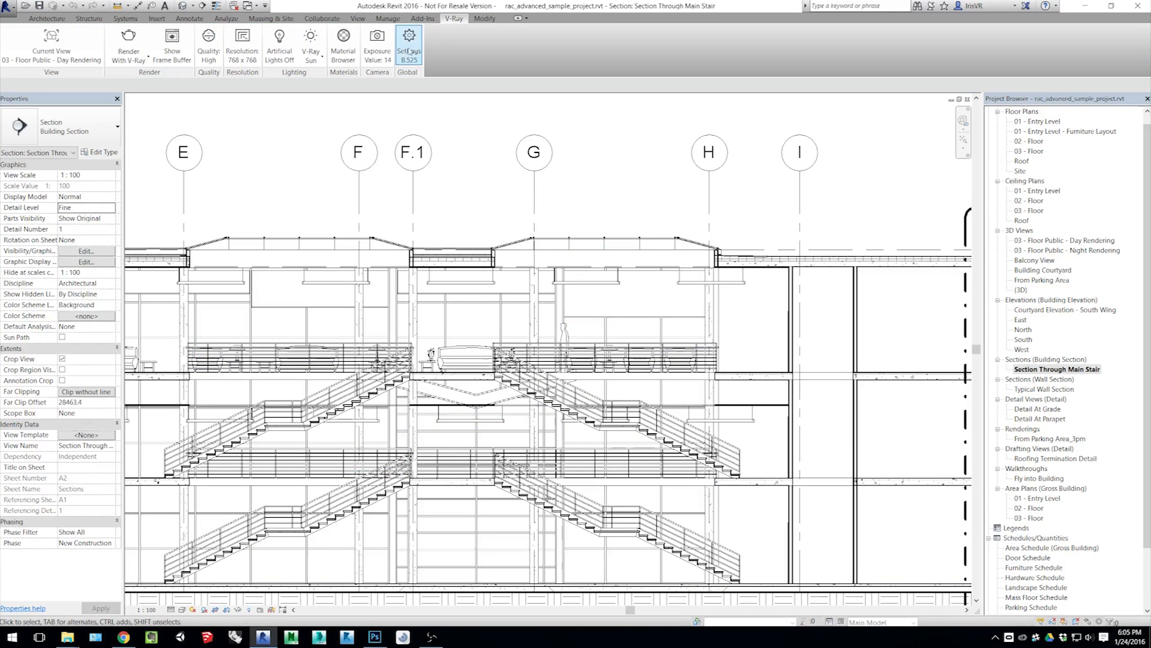
pyautogui.click(377, 43)
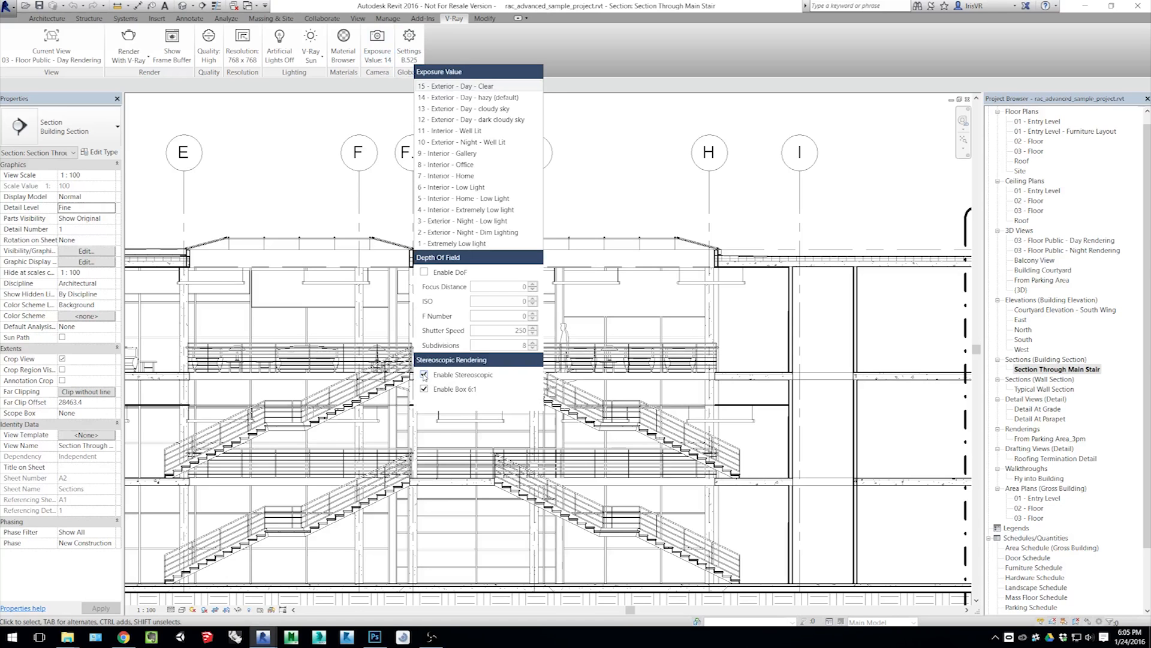
pyautogui.click(423, 374)
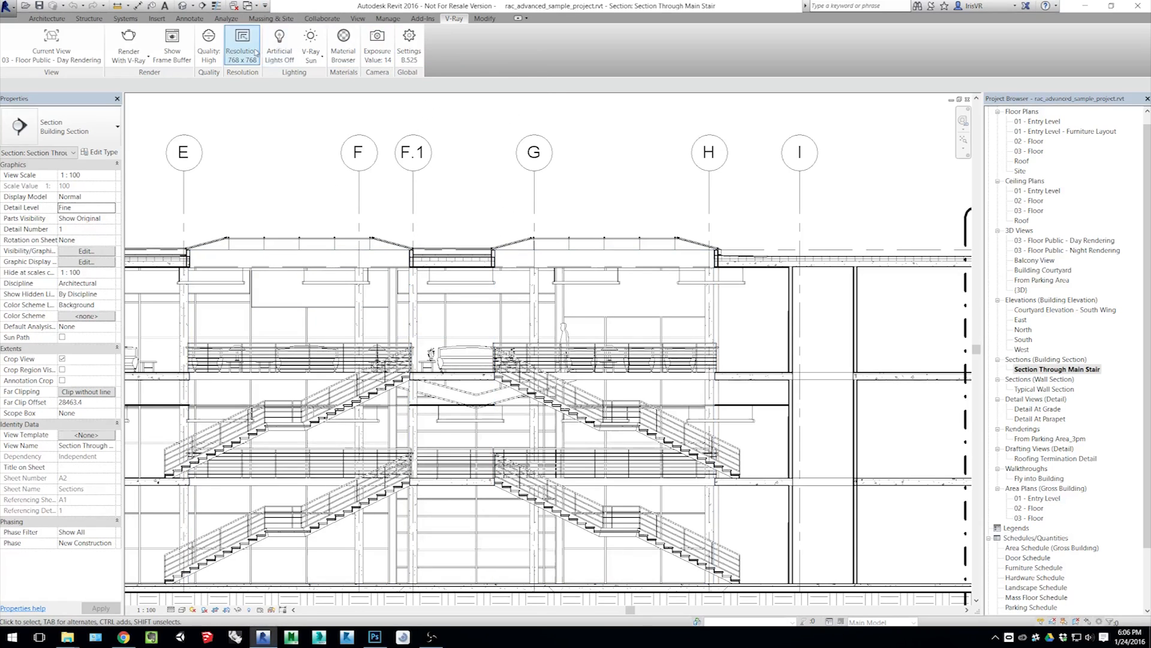
# Set a custom V-Ray render resolution of 1536 × 1536.
pyautogui.click(242, 44)
pyautogui.write('1')
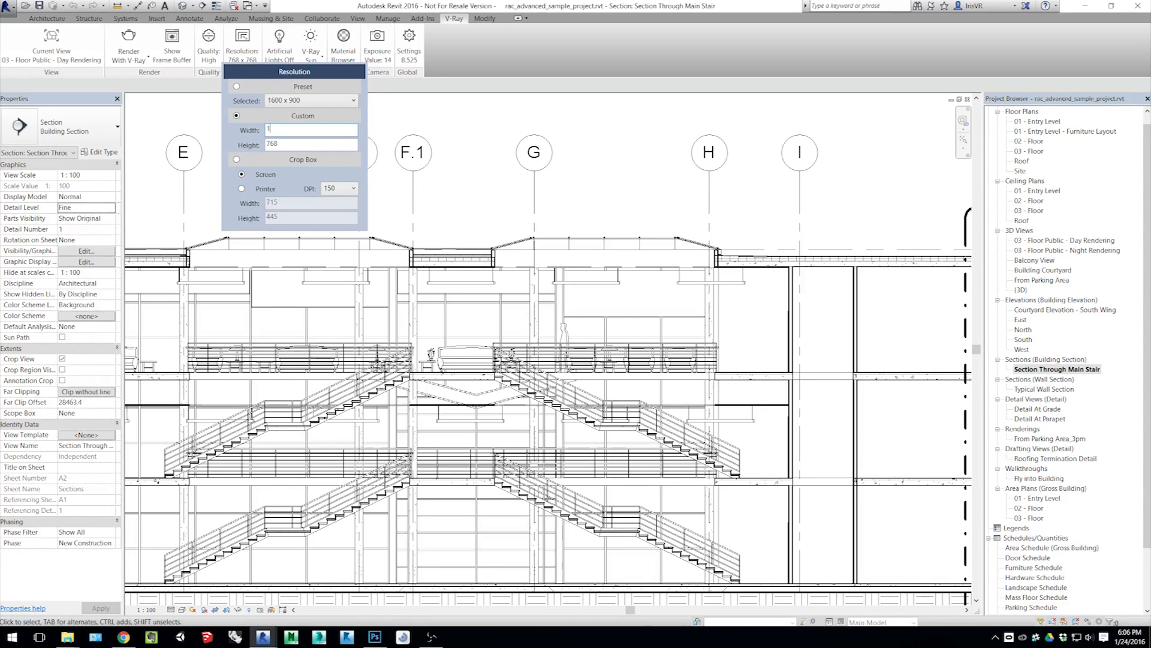
pyautogui.write('536')
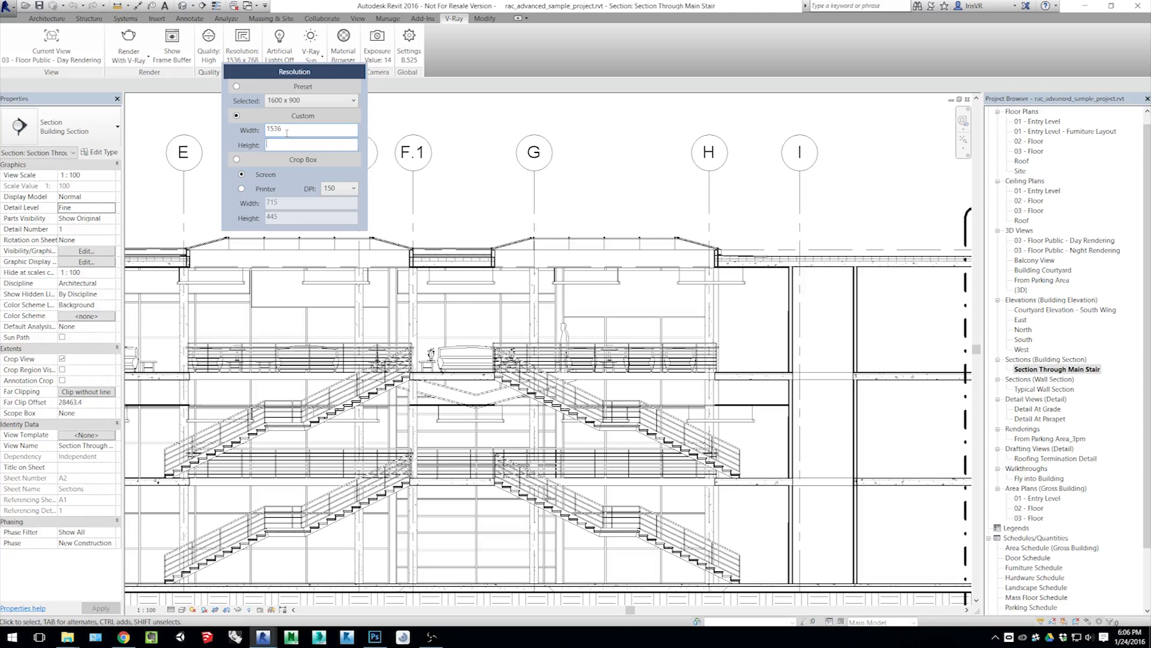
pyautogui.write('1536')
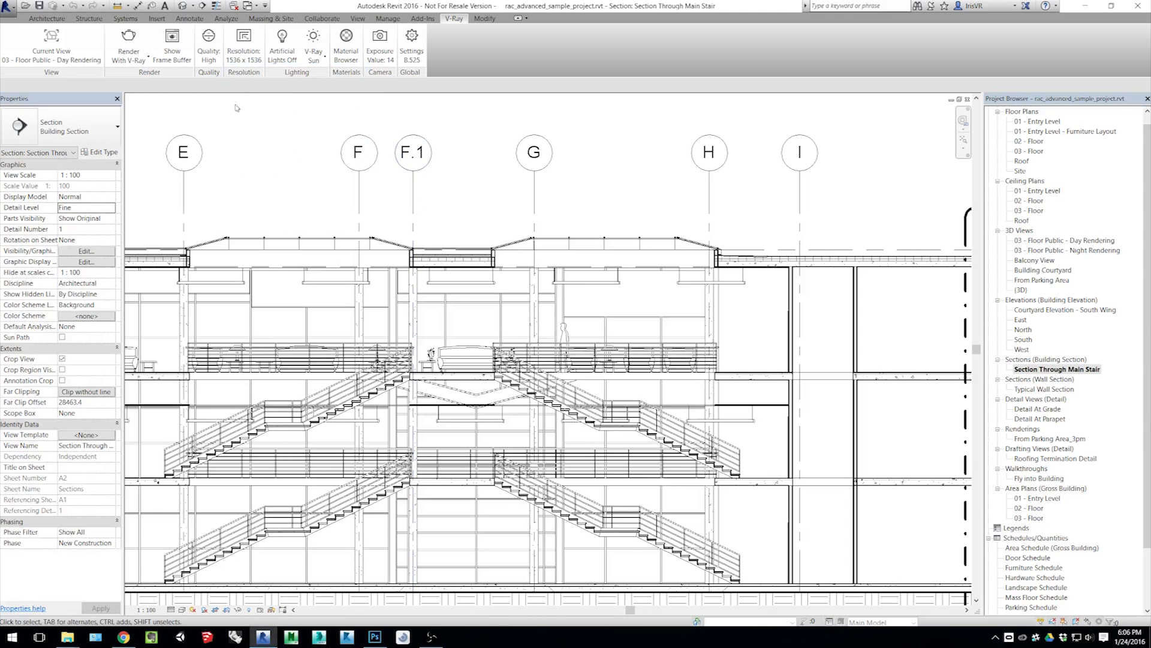
# Render the Day Rendering current view with V-Ray.
pyautogui.click(209, 40)
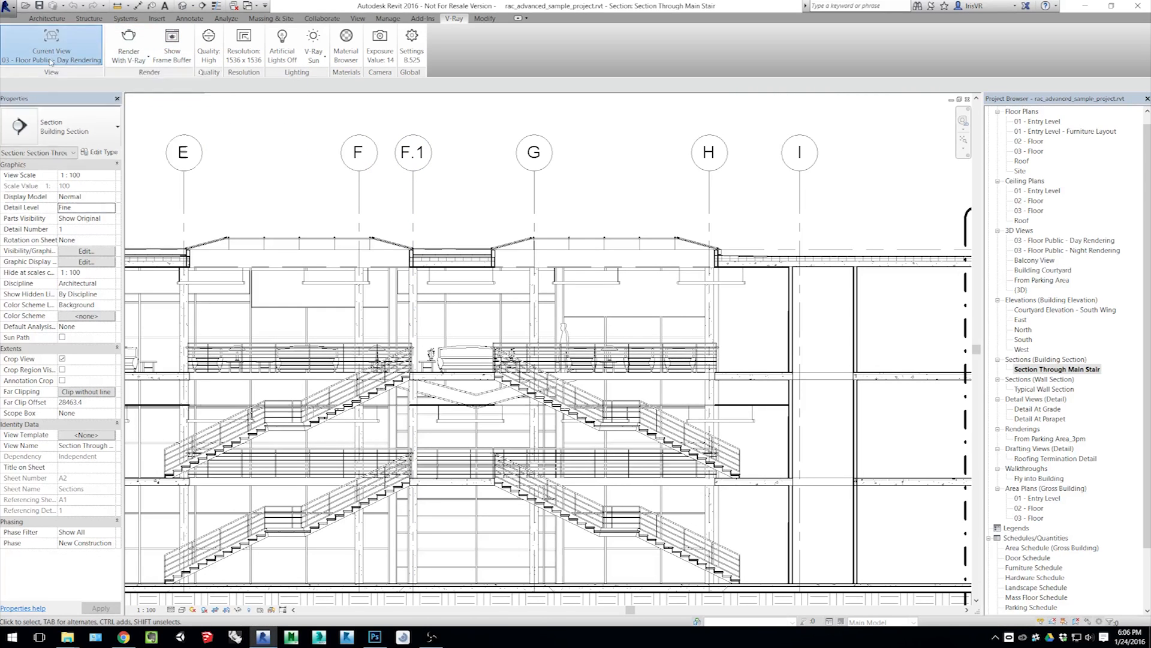
pyautogui.click(50, 41)
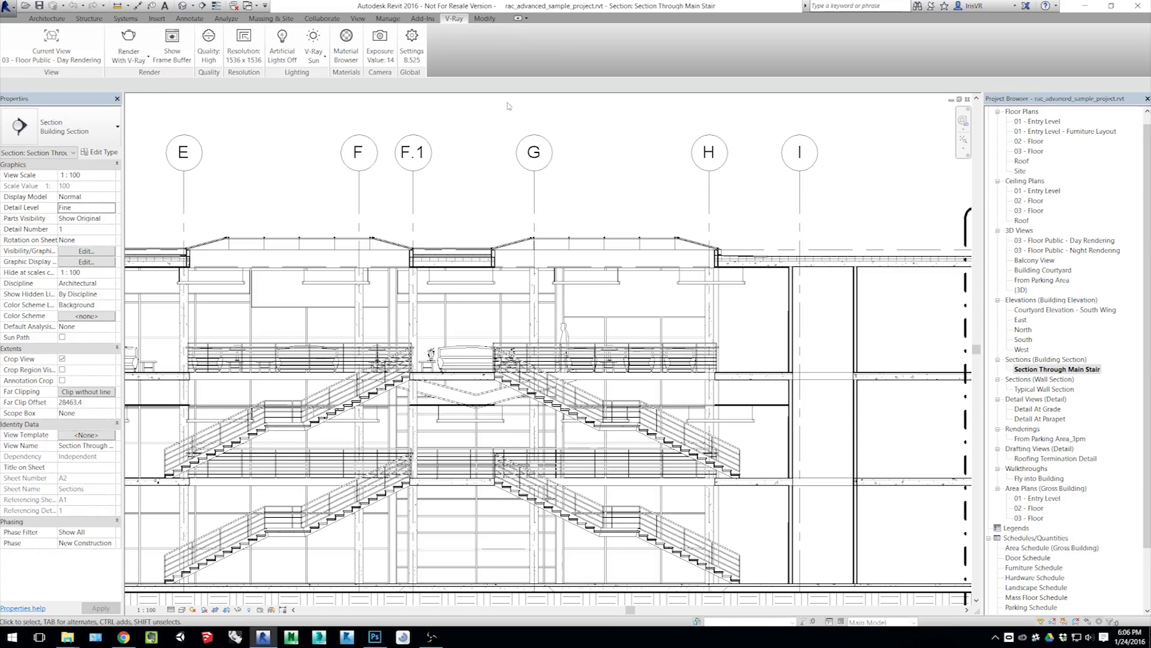
pyautogui.click(128, 40)
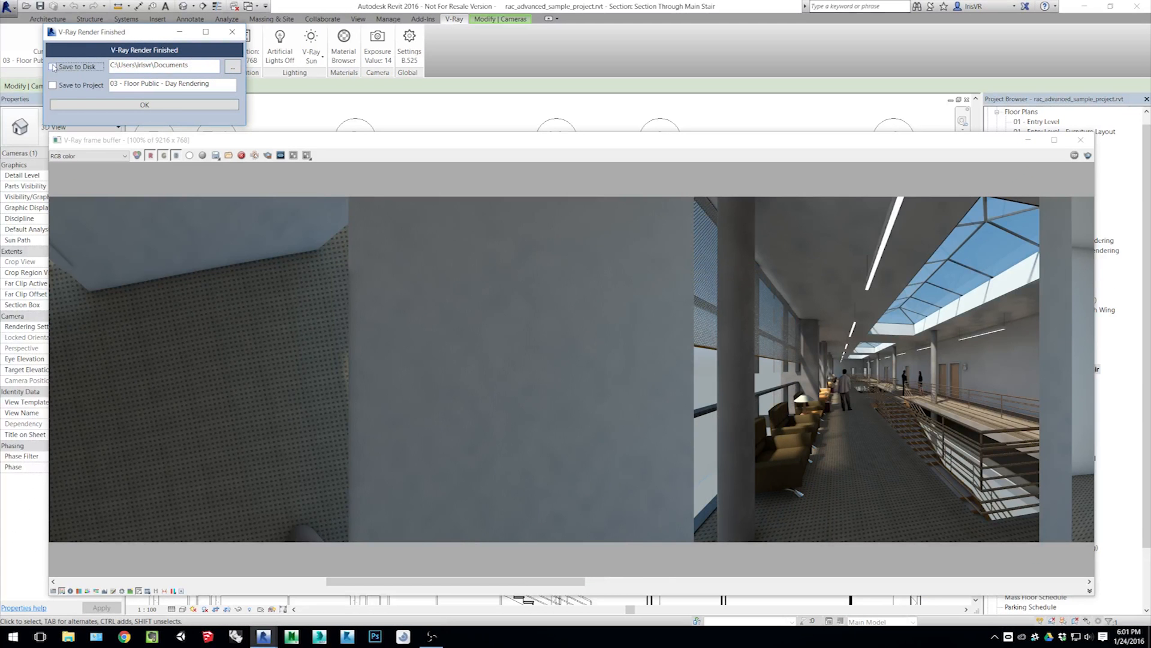
# Save the finished V-Ray Day Rendering to disk in the Desktop folder.
pyautogui.click(232, 66)
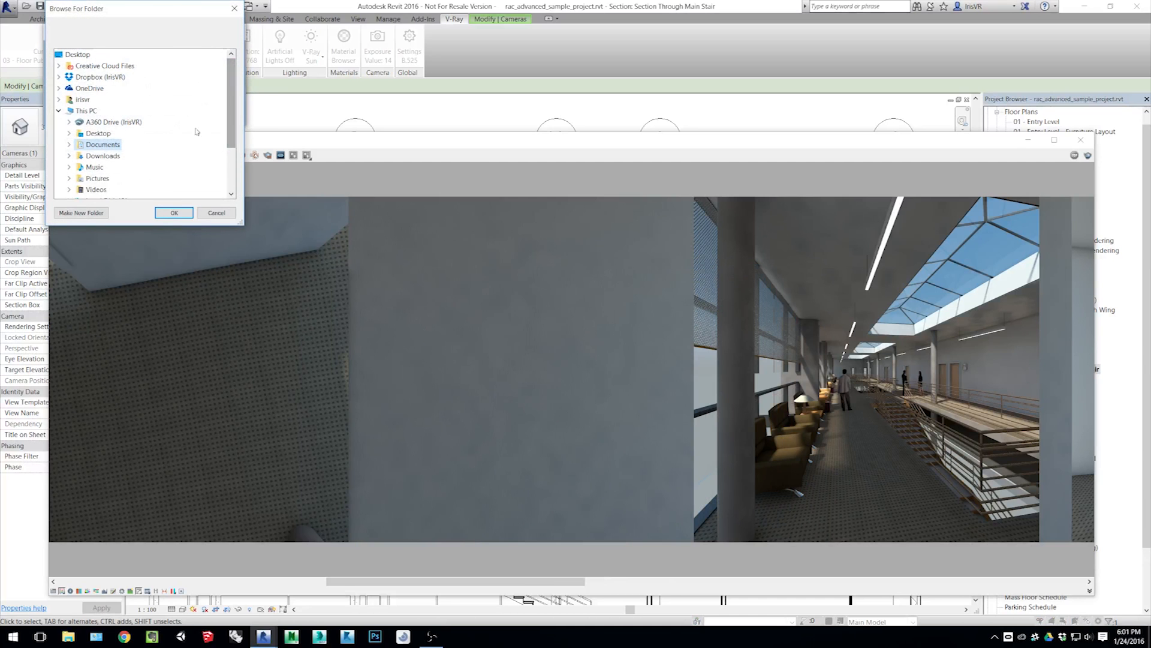
pyautogui.click(98, 133)
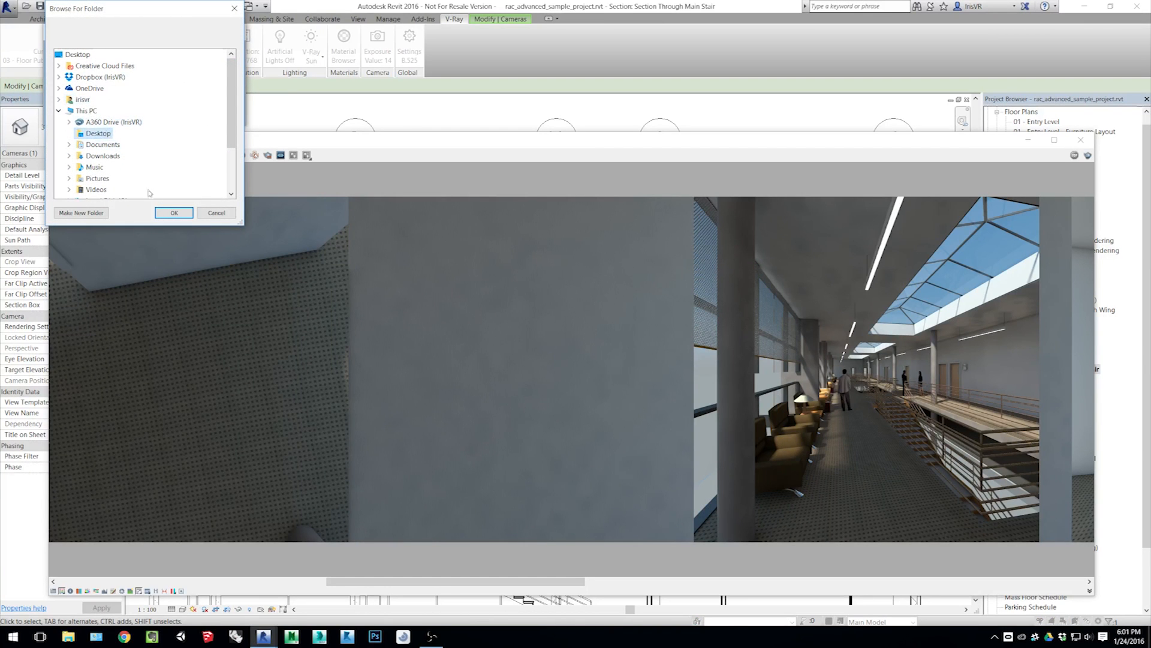
pyautogui.click(174, 213)
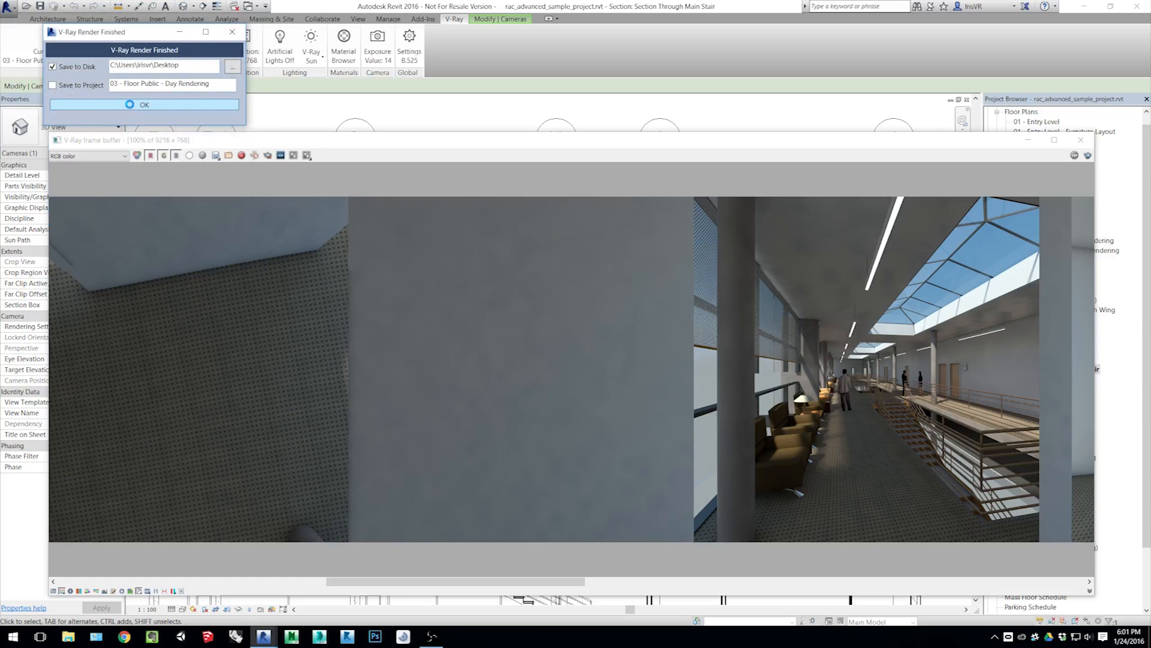
pyautogui.click(144, 104)
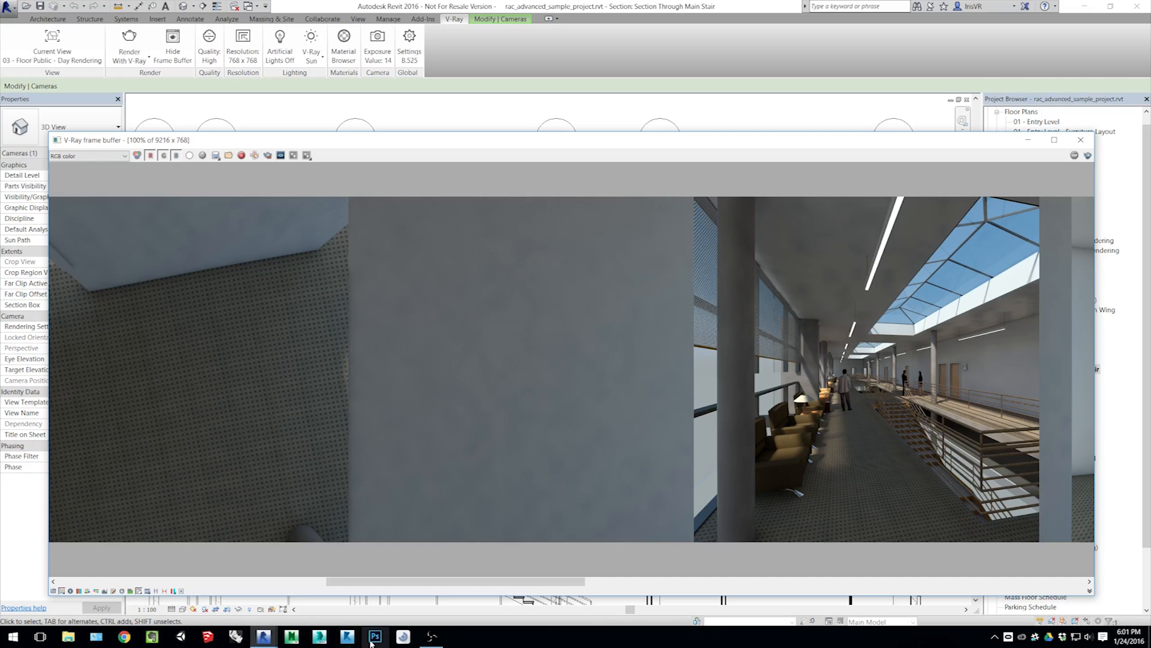
# Switch to Photoshop and open the Day Rendering panorama PNG from the Desktop.
pyautogui.click(374, 636)
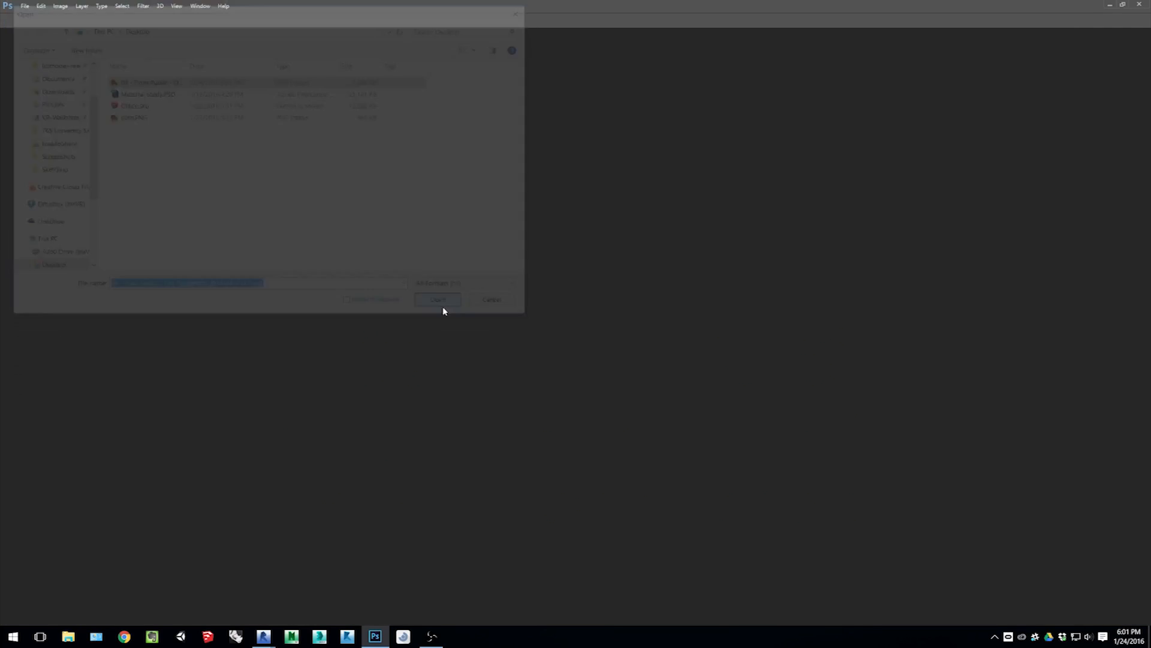
pyautogui.click(437, 300)
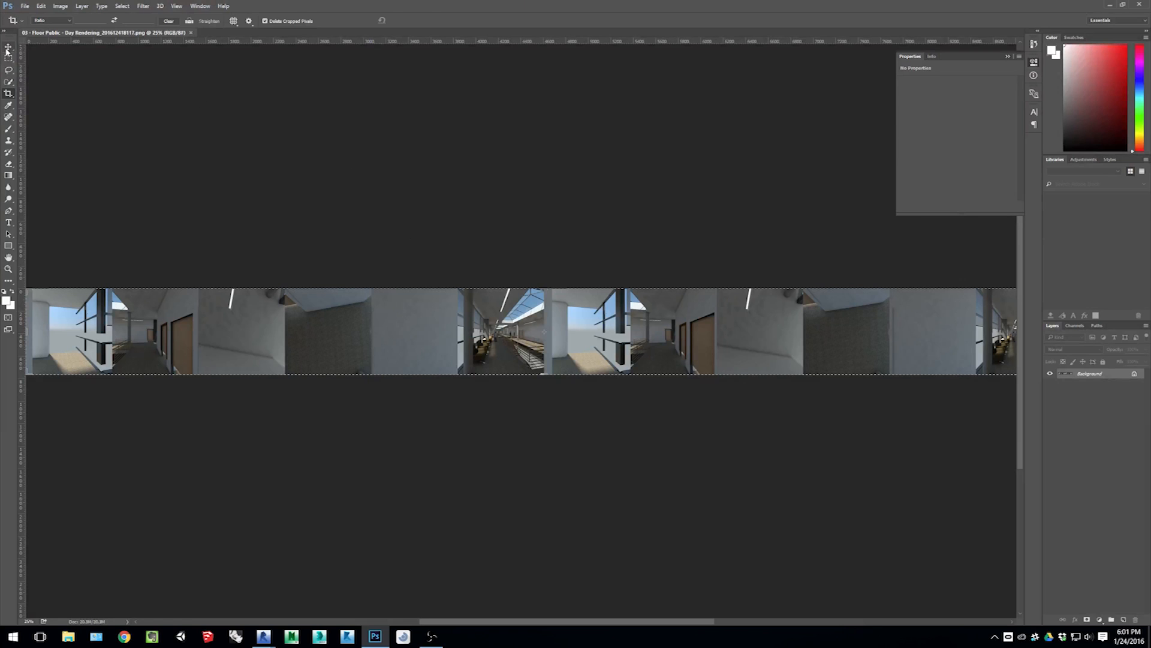
pyautogui.click(10, 46)
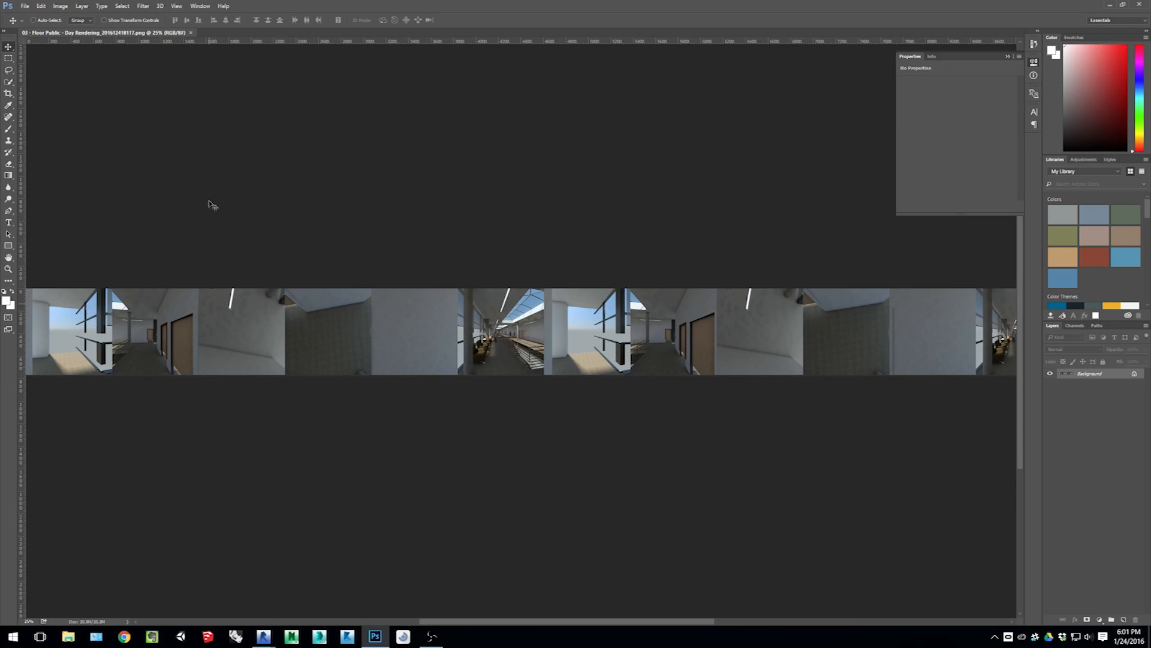
pyautogui.click(25, 6)
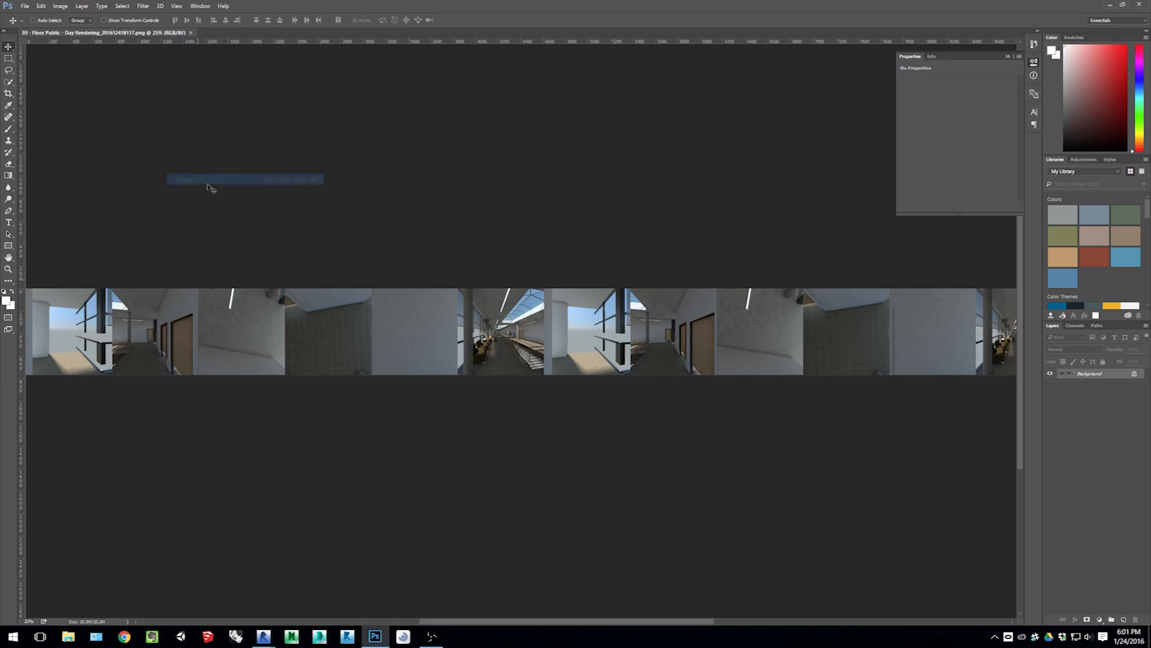
# Export the panorama as a 60%-quality JPG to the Desktop, then switch to Chrome.
pyautogui.click(185, 179)
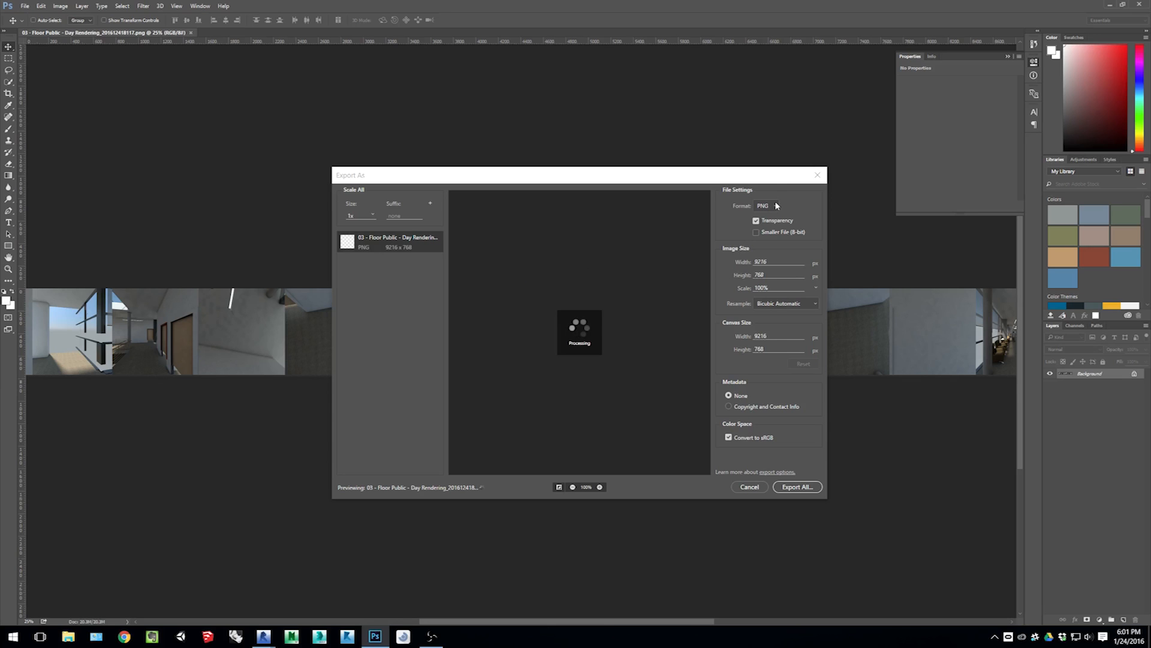
pyautogui.click(767, 205)
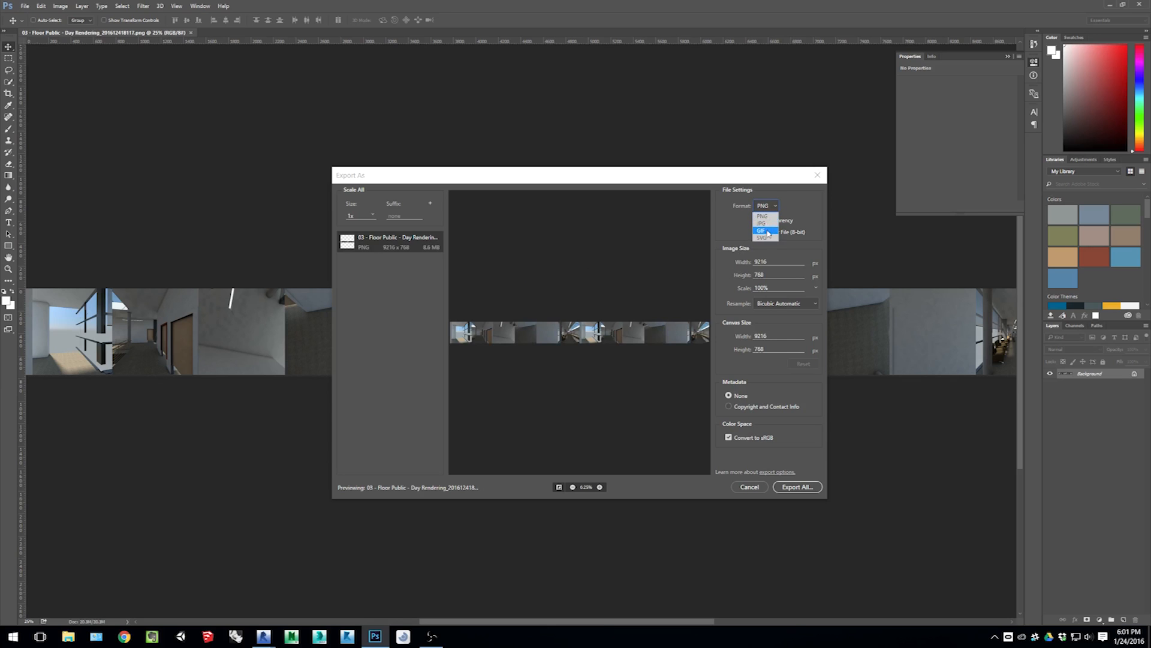
pyautogui.click(765, 222)
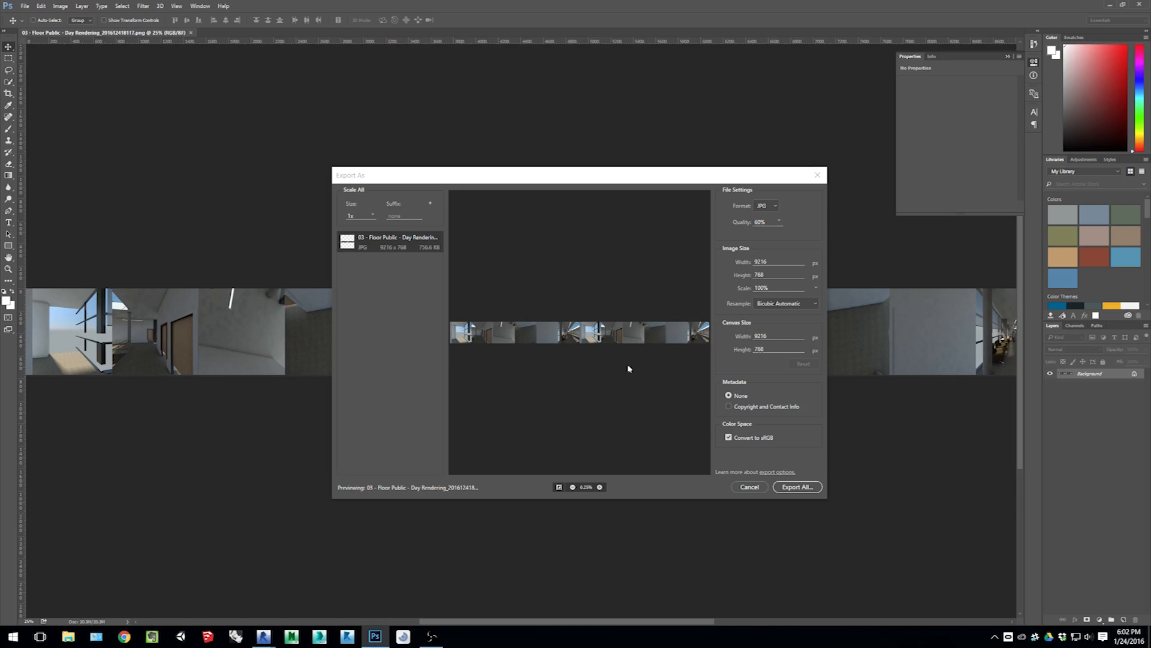
pyautogui.moveTo(703, 491)
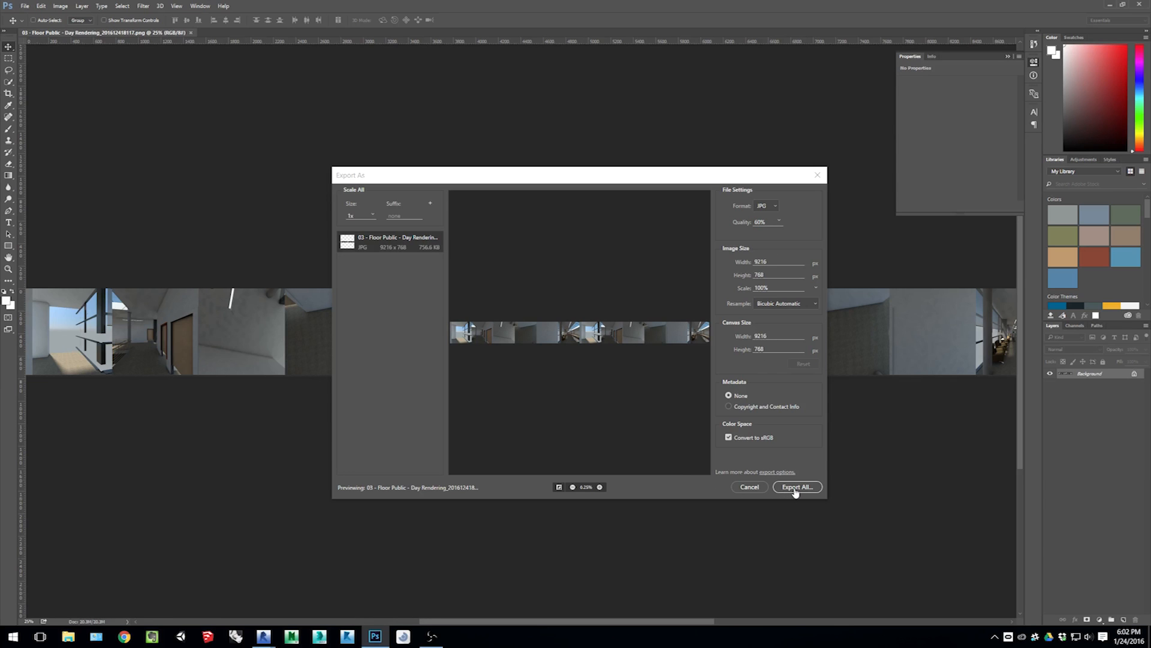
pyautogui.click(797, 487)
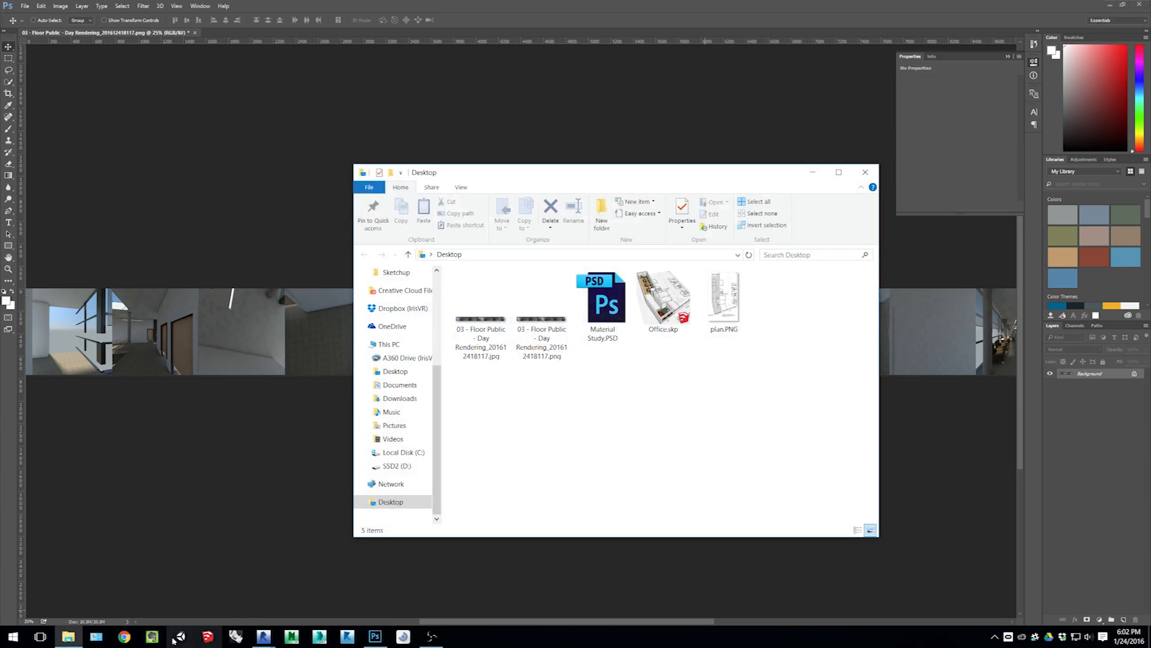
pyautogui.click(124, 636)
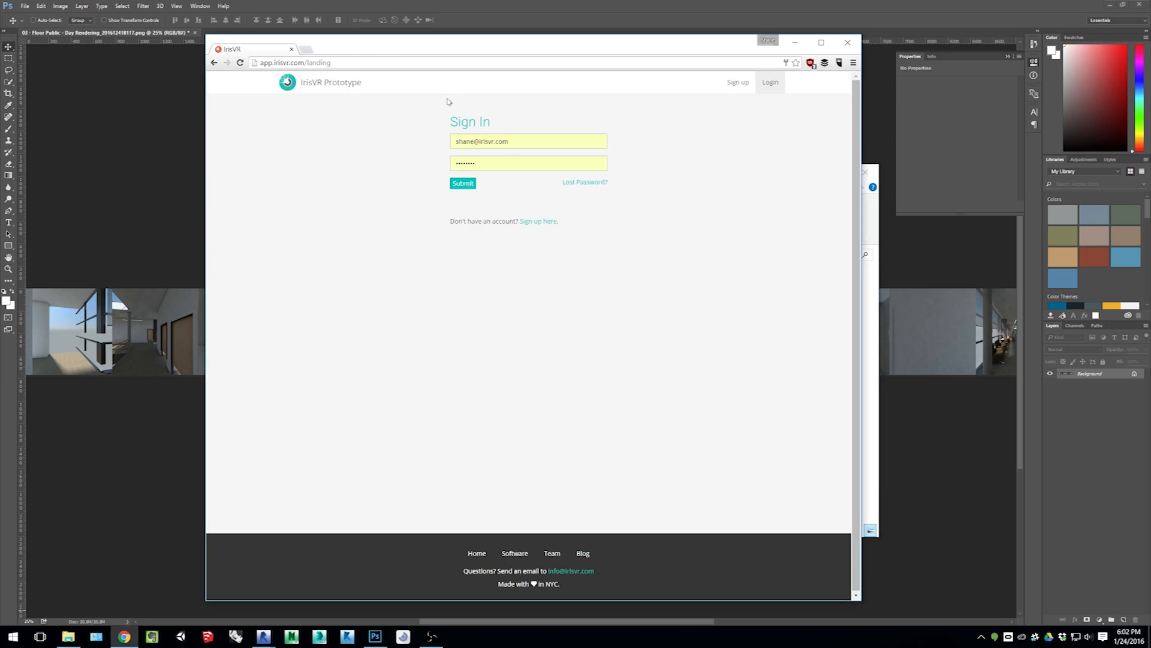
# Log in to IrisVR, access Mobile Viewer, and begin Upload a Pano.
pyautogui.click(462, 183)
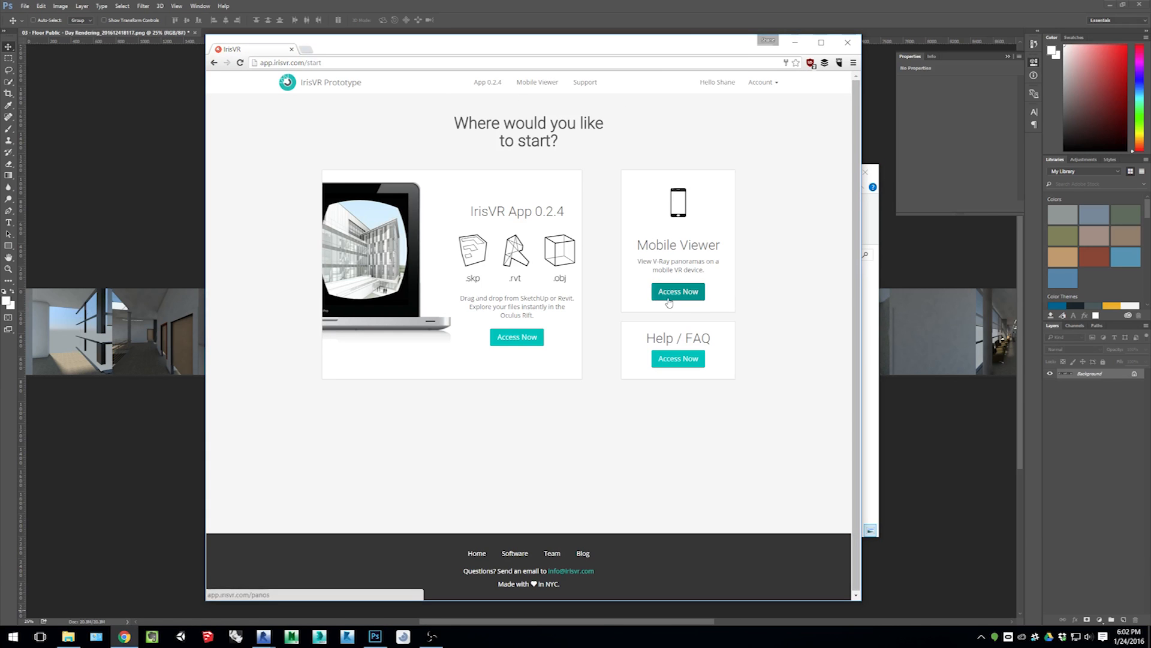
pyautogui.click(677, 291)
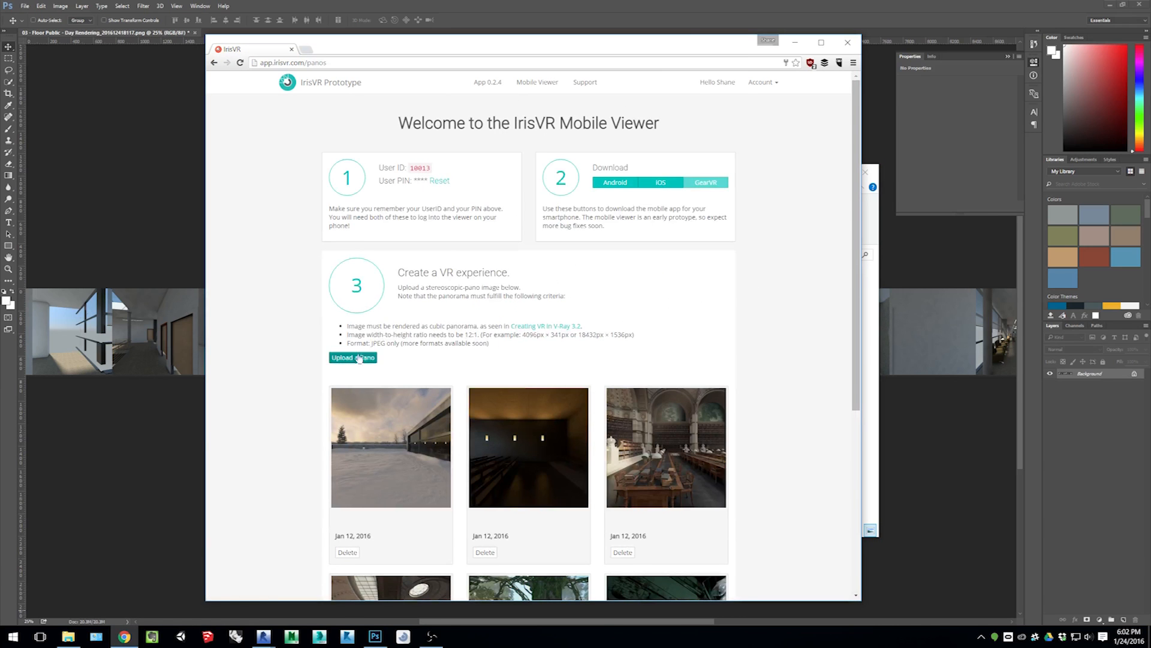
pyautogui.click(353, 357)
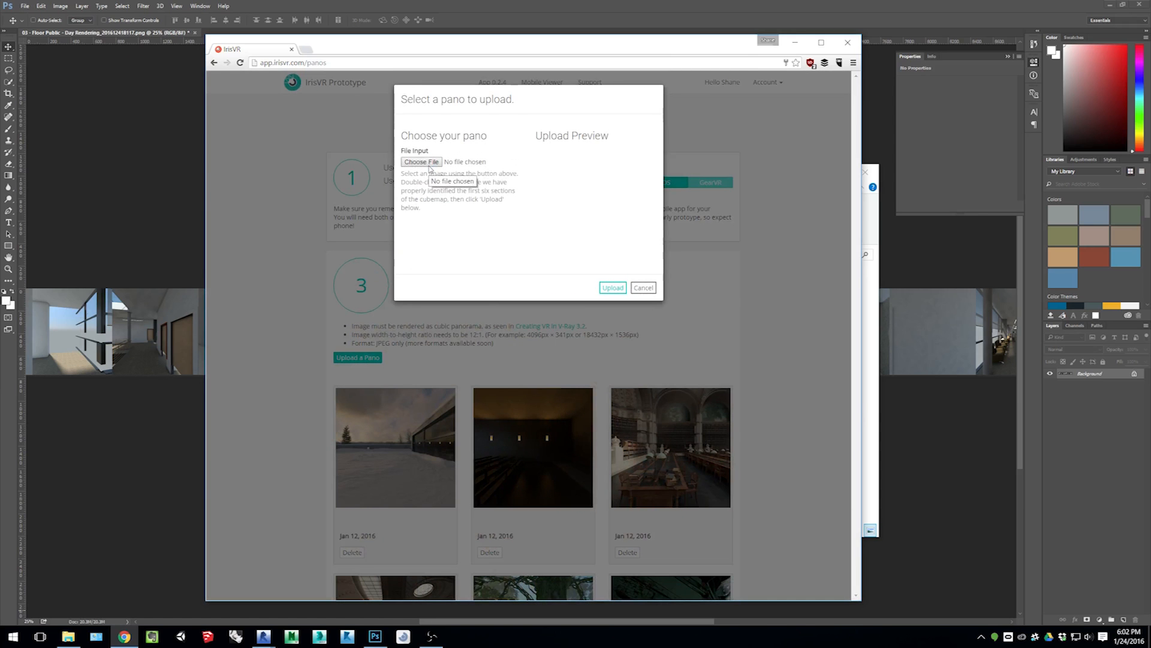
# Upload the exported Day Rendering JPG from the Desktop and scroll to the new pano.
pyautogui.click(422, 162)
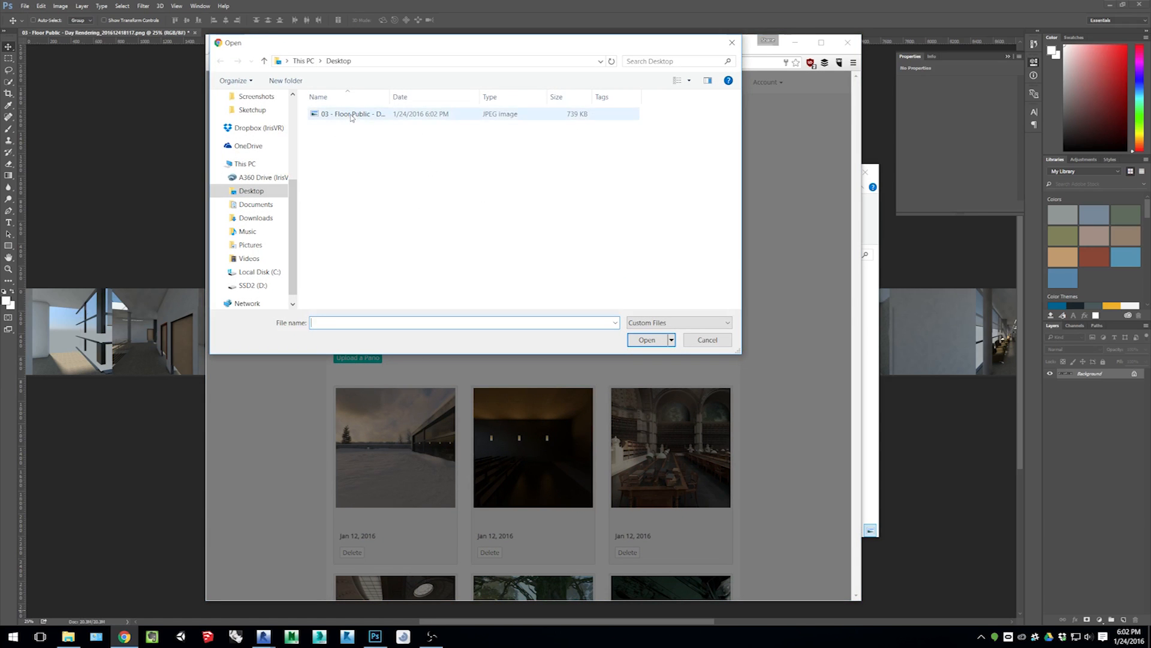
pyautogui.click(353, 114)
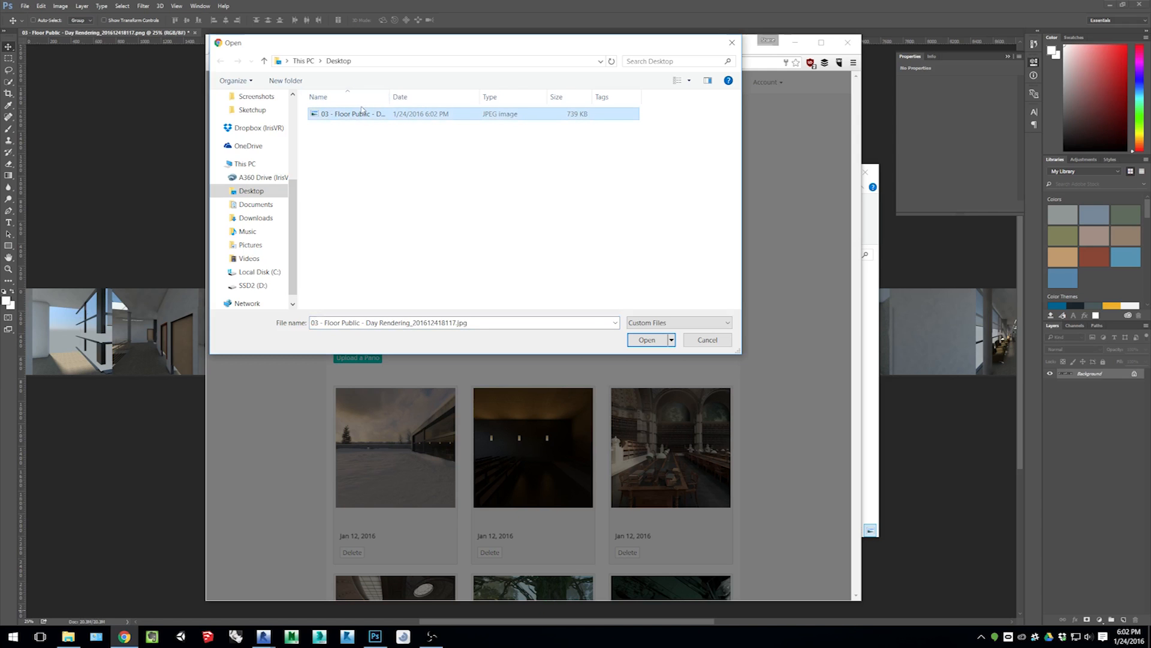
pyautogui.click(646, 339)
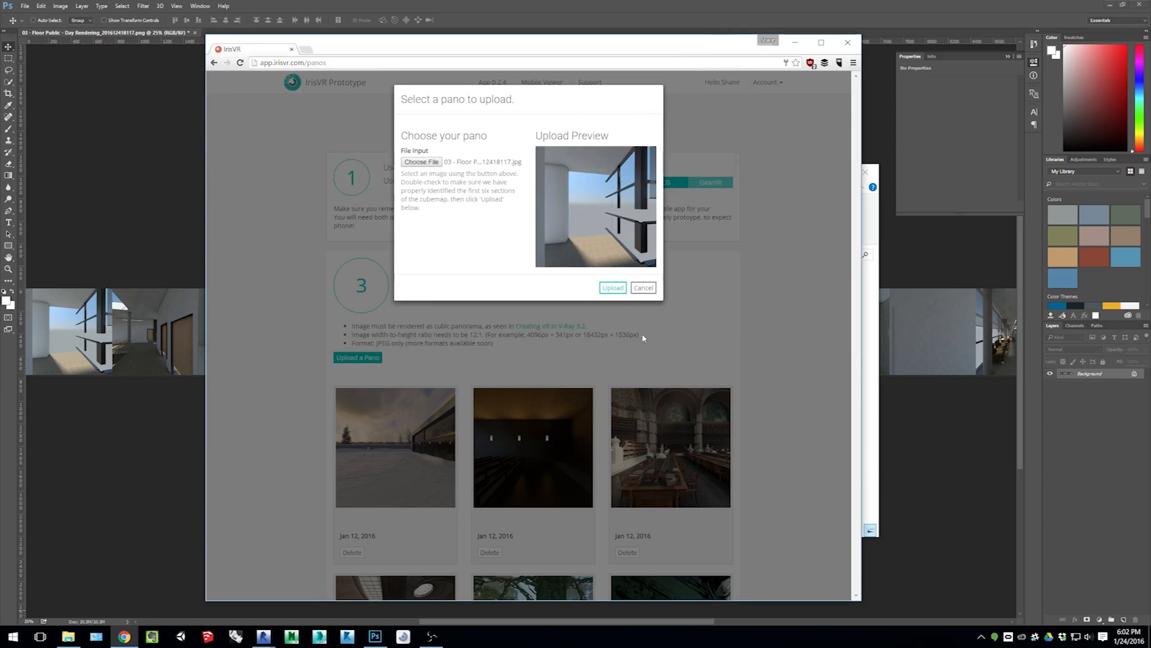
pyautogui.click(642, 287)
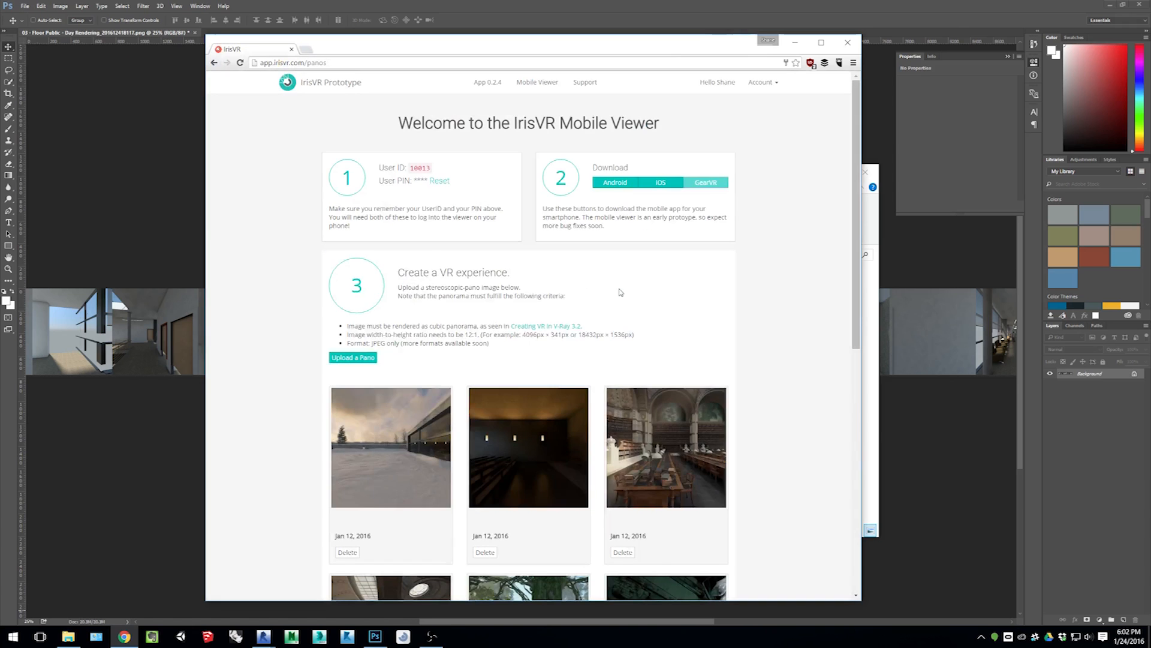
pyautogui.scroll(-3)
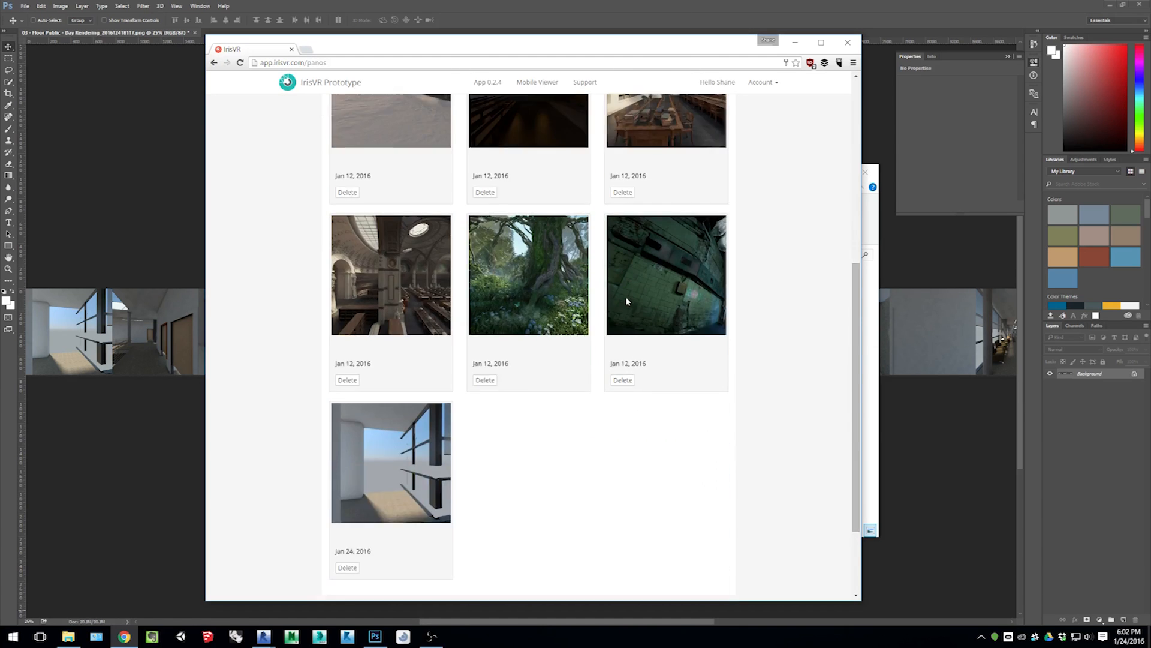
pyautogui.scroll(-3)
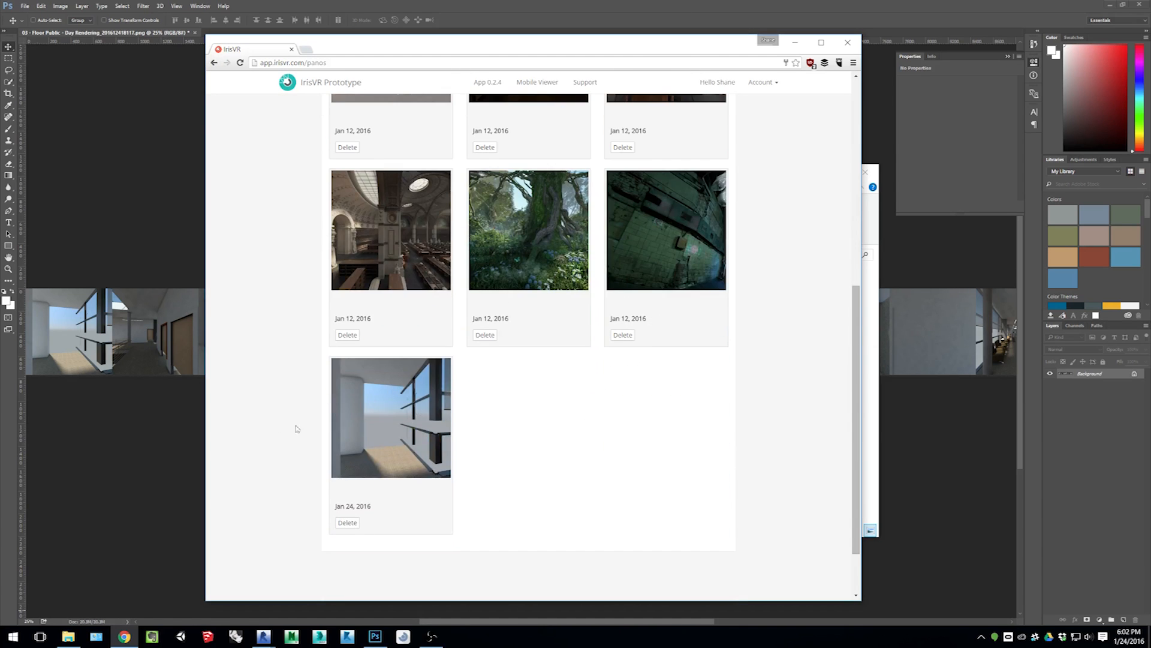